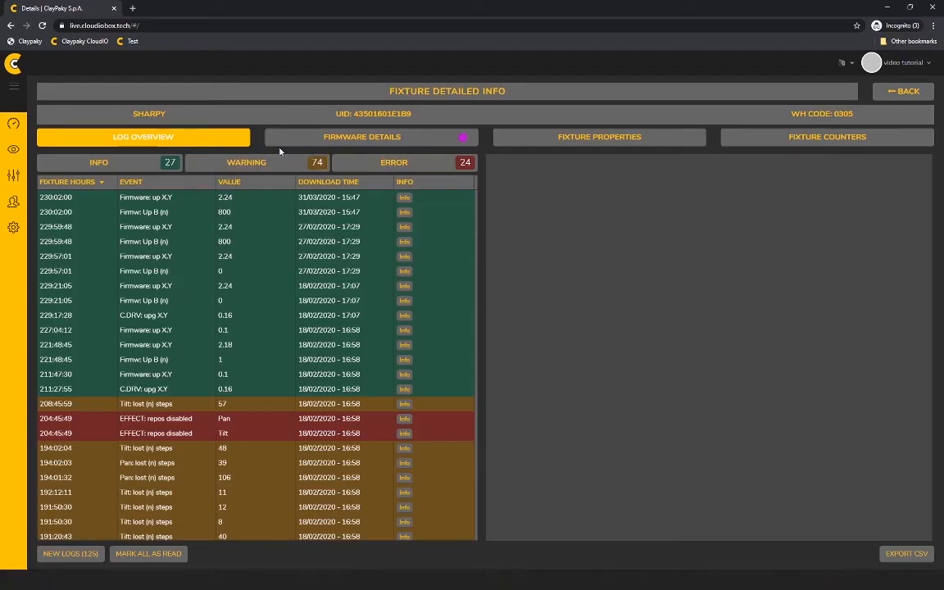
mouse_move(241, 141)
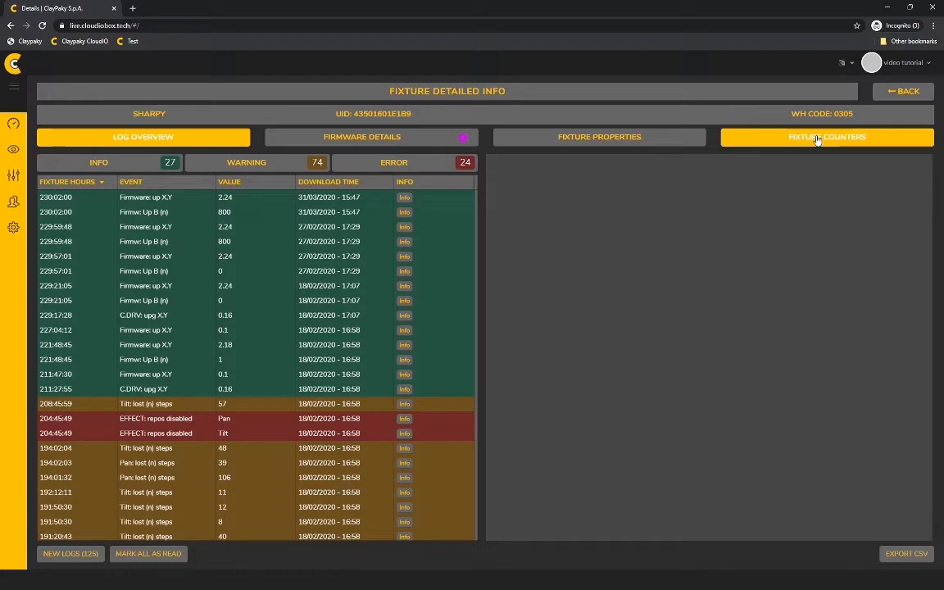
mouse_move(801, 168)
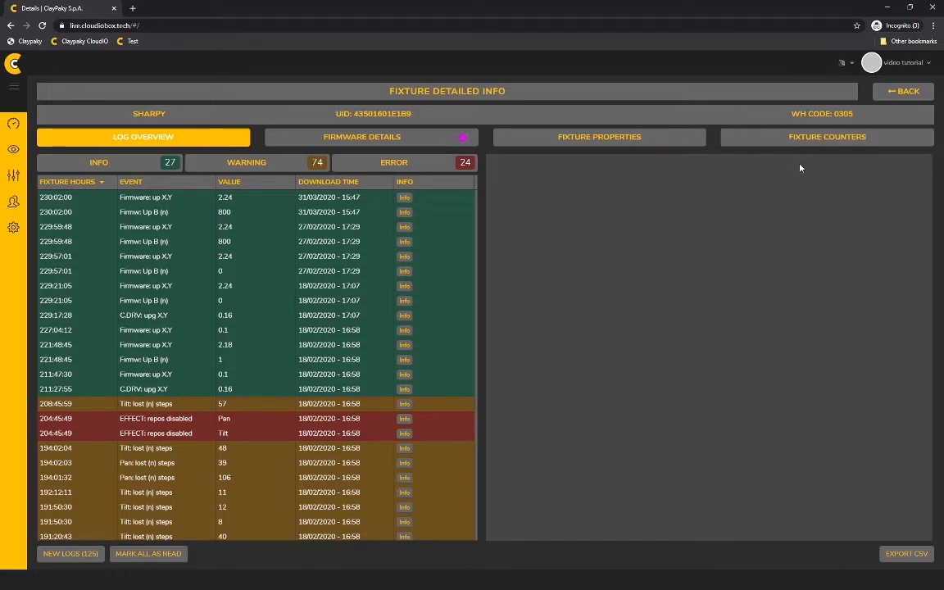
mouse_move(504, 229)
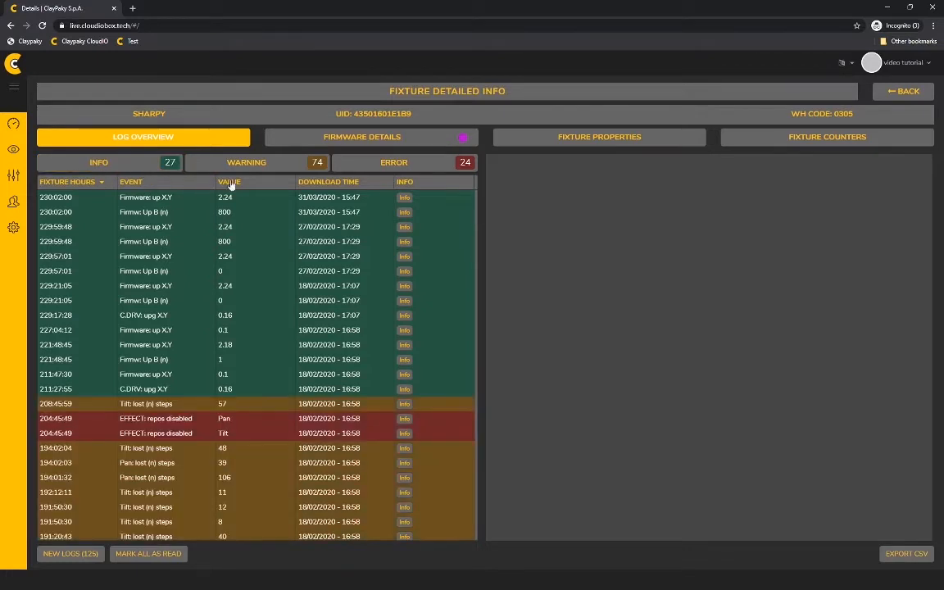
Filter the Sharpy log to Info, then Warning, then Error, leaving 24 error events.
click(246, 162)
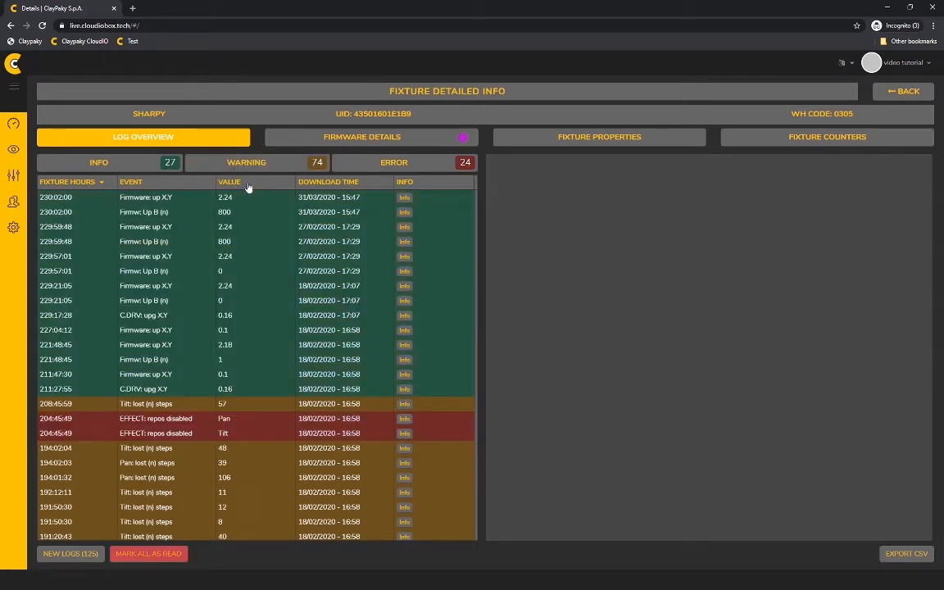
mouse_move(260, 204)
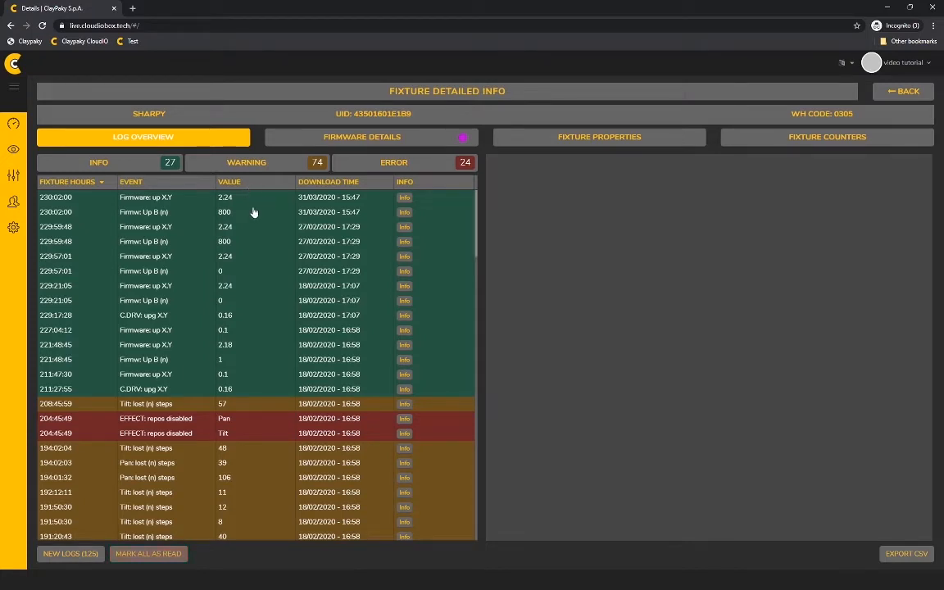
mouse_move(393, 163)
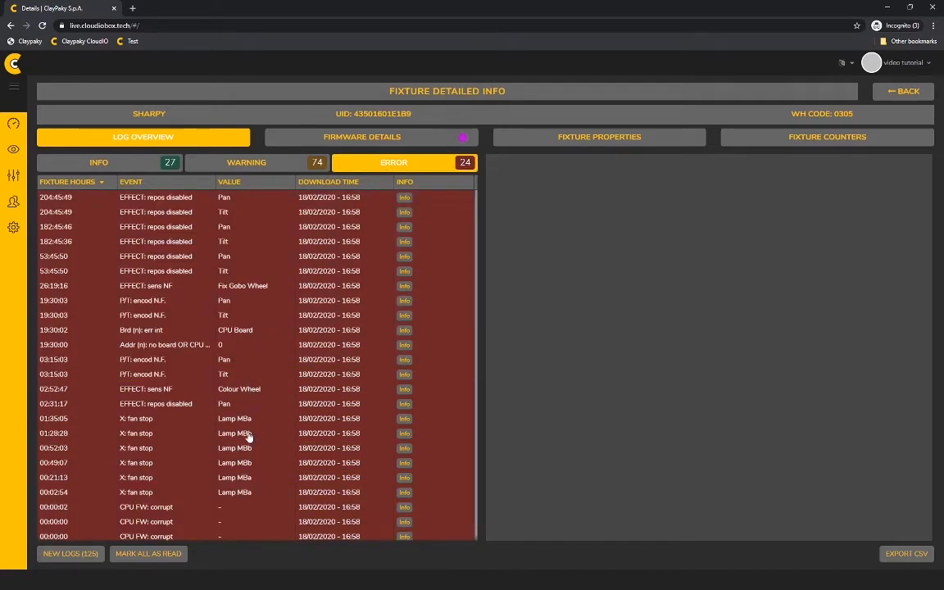
mouse_move(82, 429)
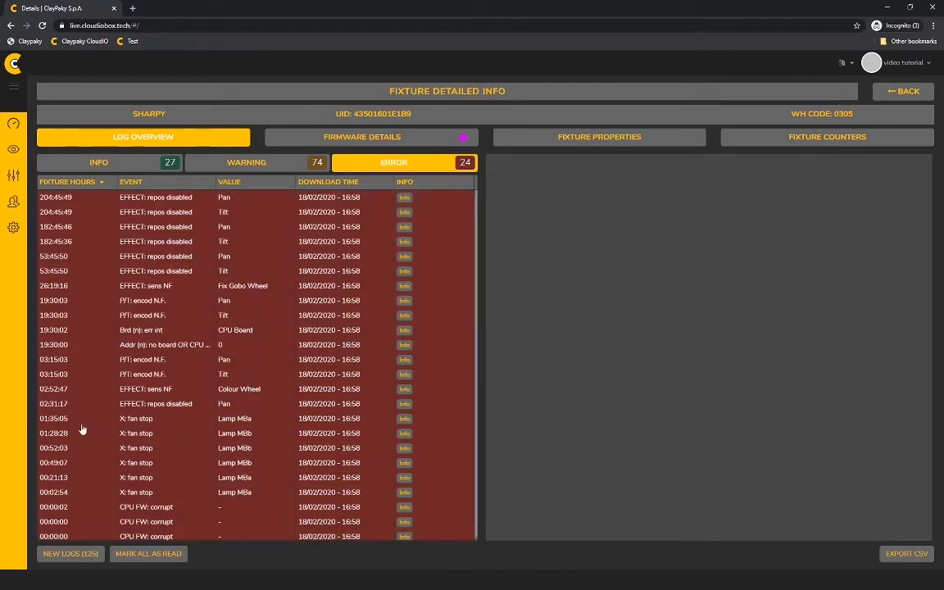
mouse_move(75, 185)
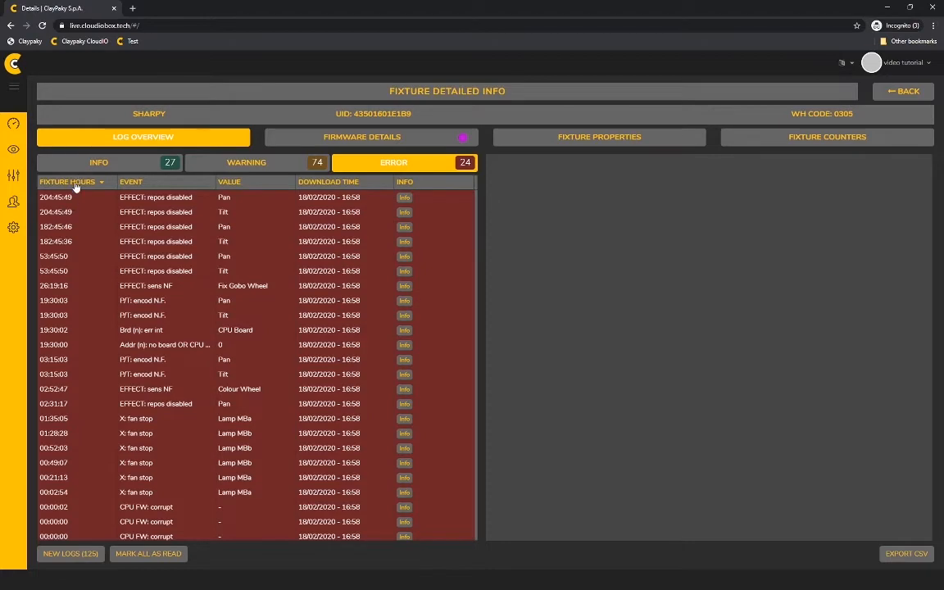
click(98, 163)
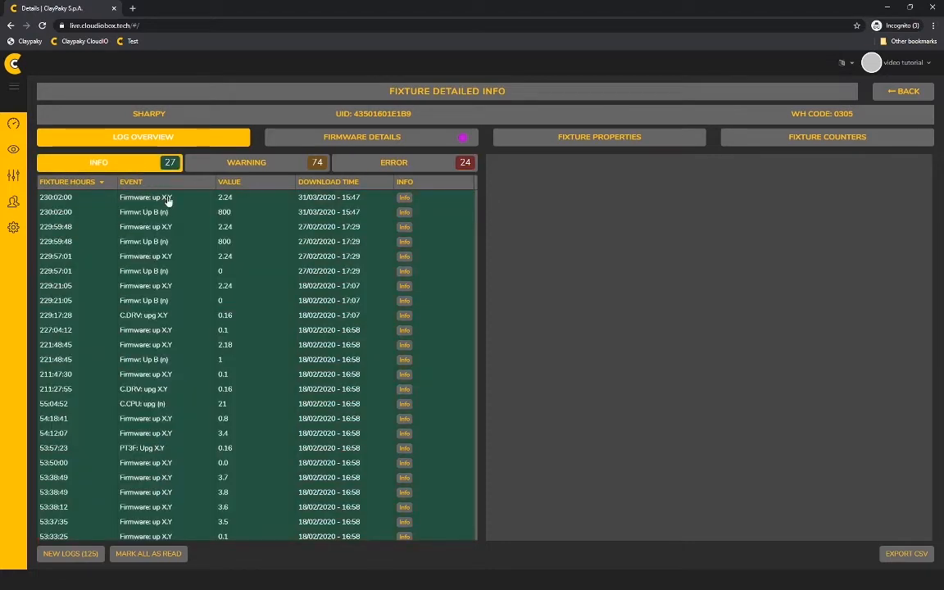
click(245, 163)
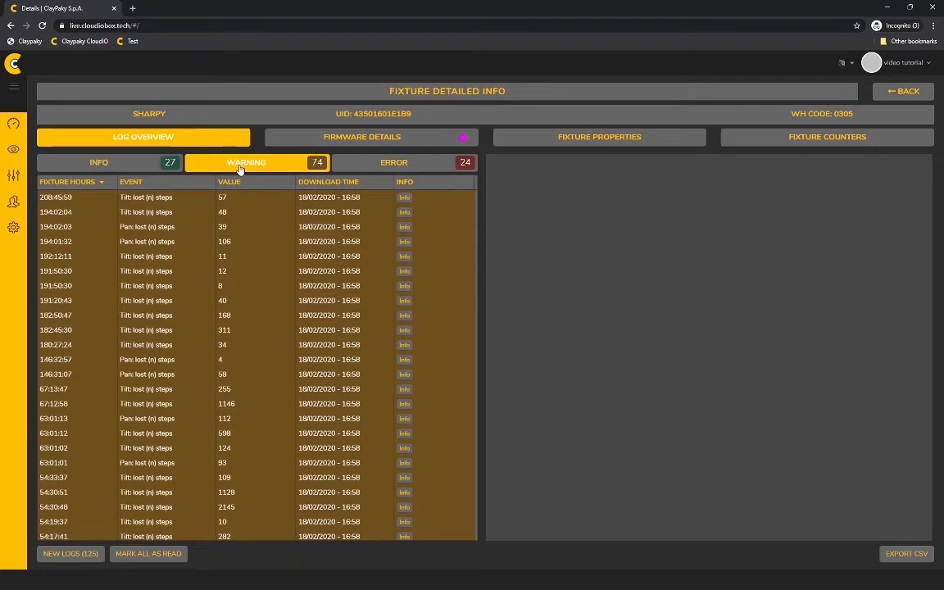
click(246, 161)
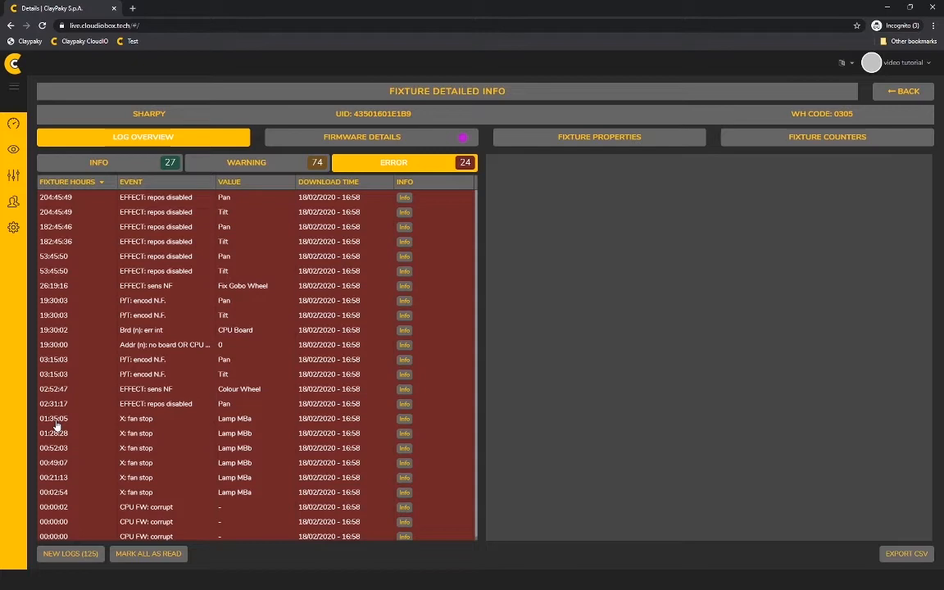
mouse_move(127, 421)
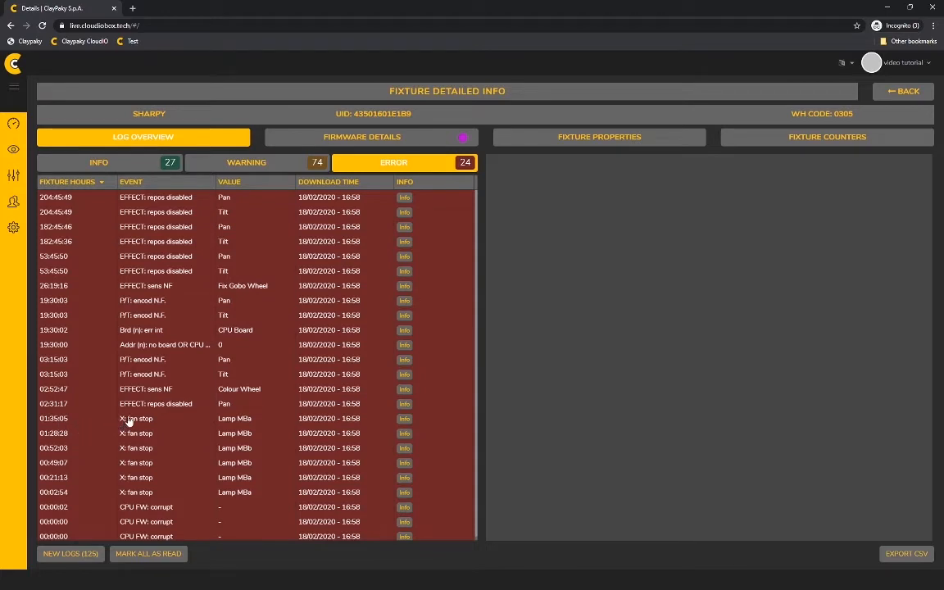
mouse_move(231, 424)
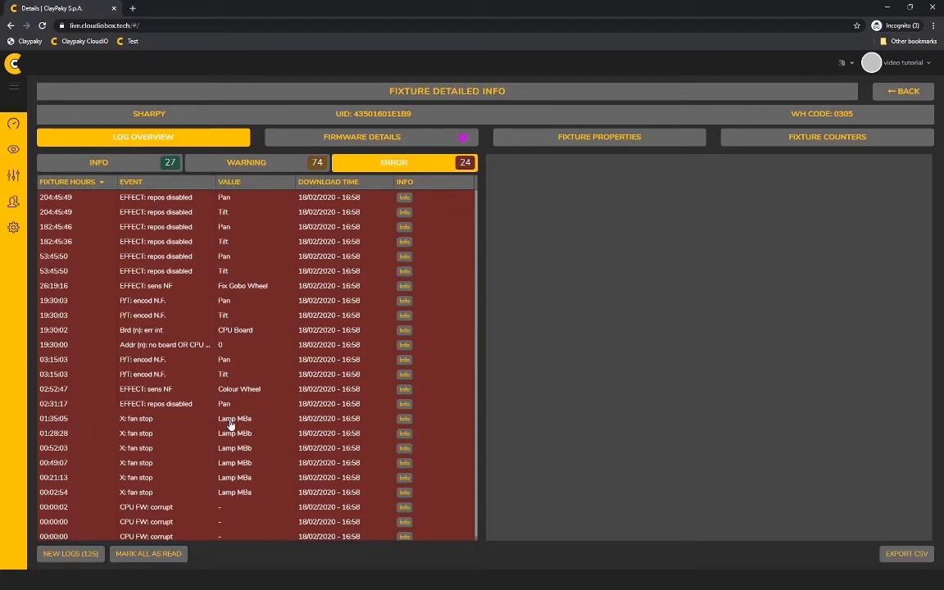
mouse_move(300, 419)
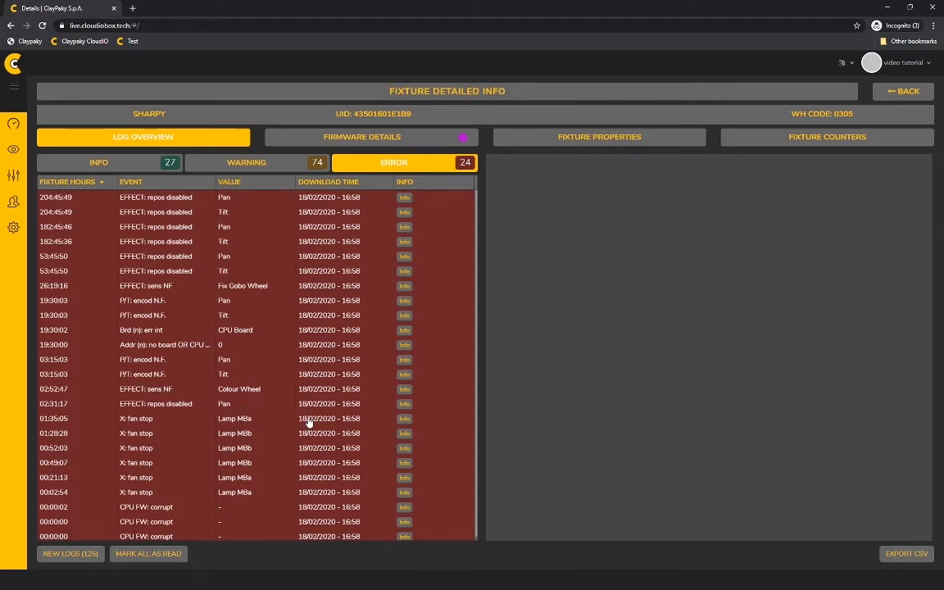
click(404, 418)
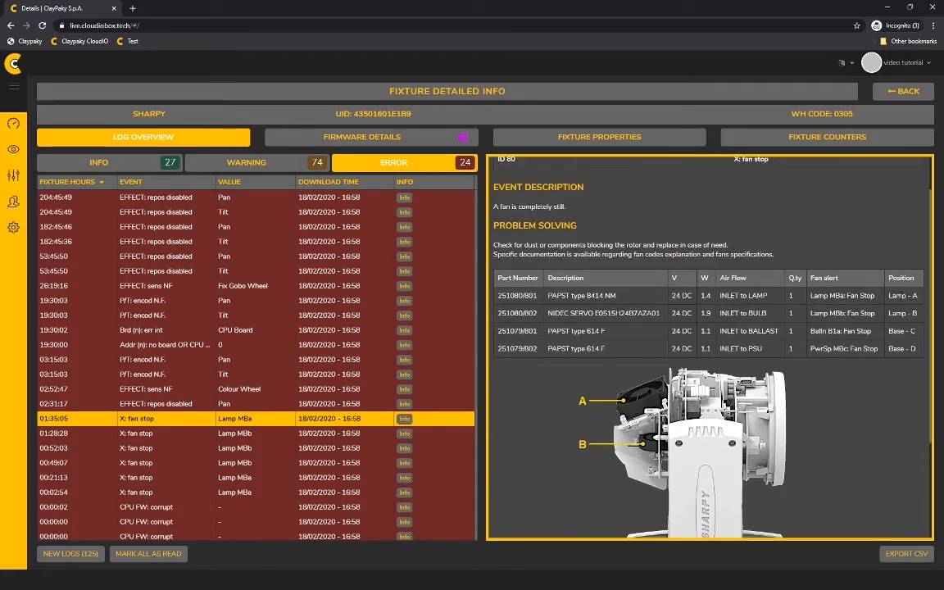
scroll(down, 3)
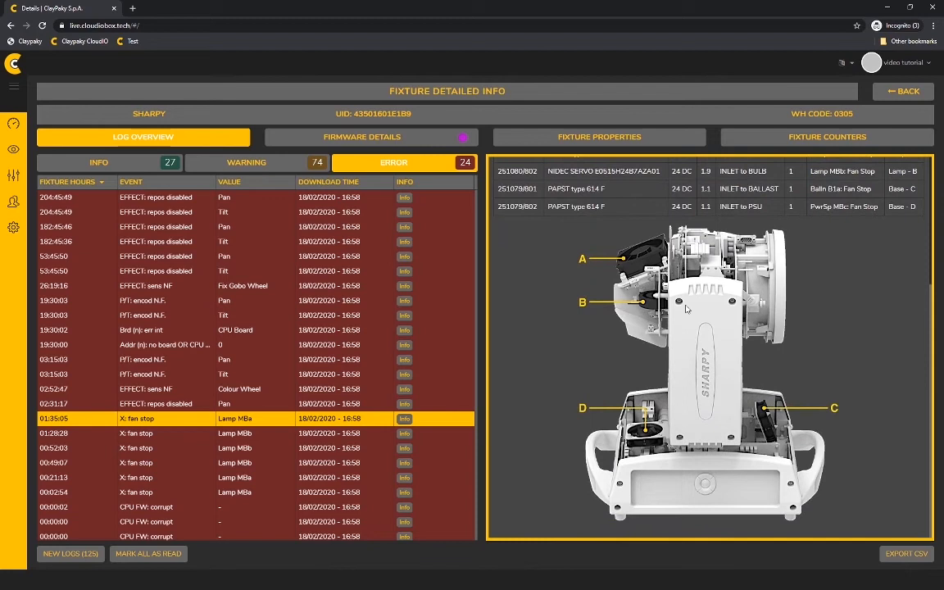
mouse_move(603, 273)
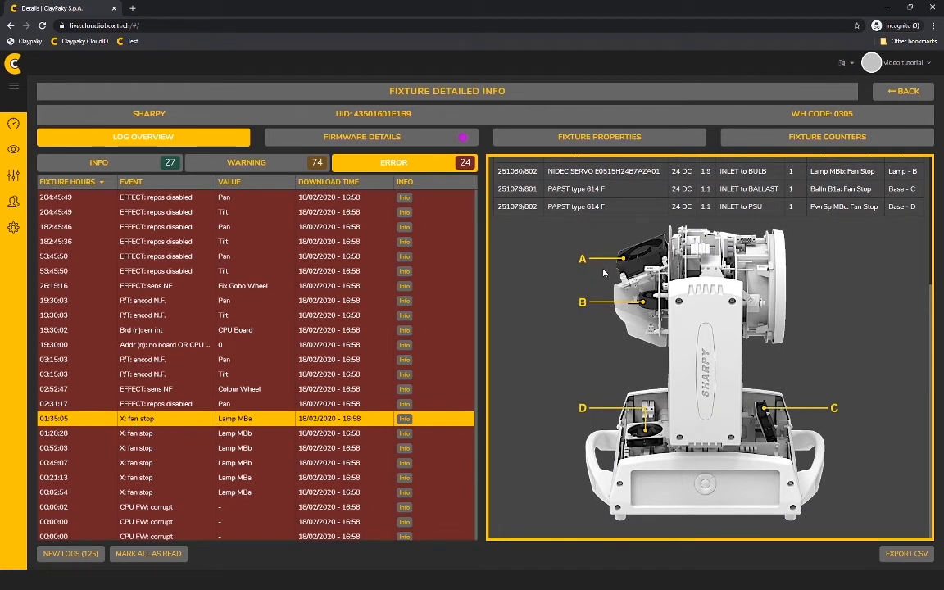
click(404, 418)
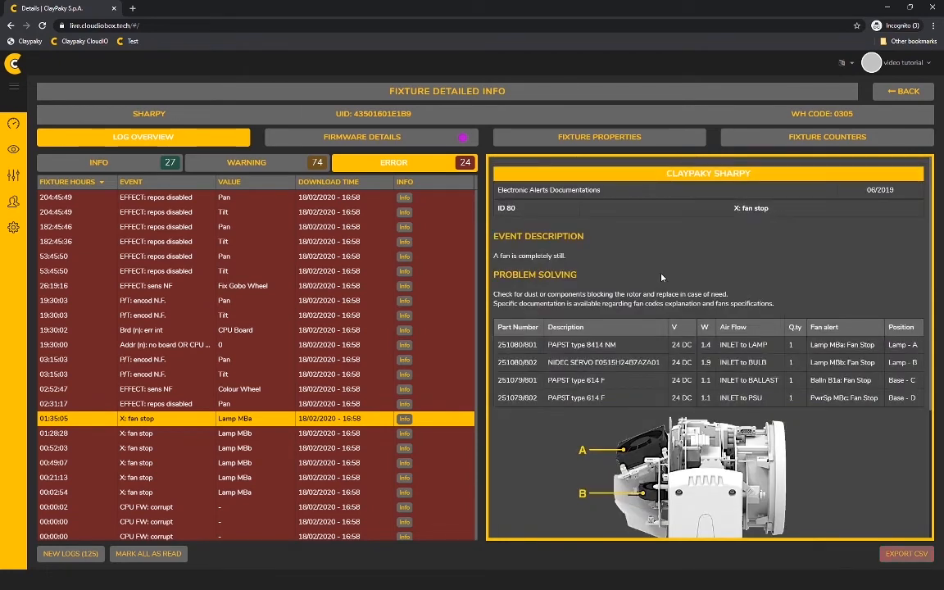
click(371, 137)
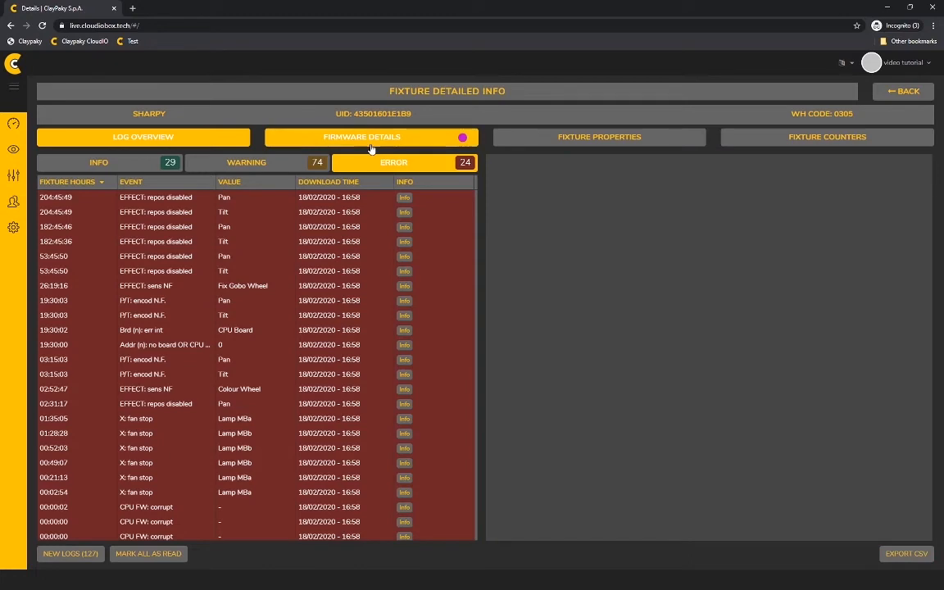
Show the Firmware Details table, with one CPU update available.
click(370, 137)
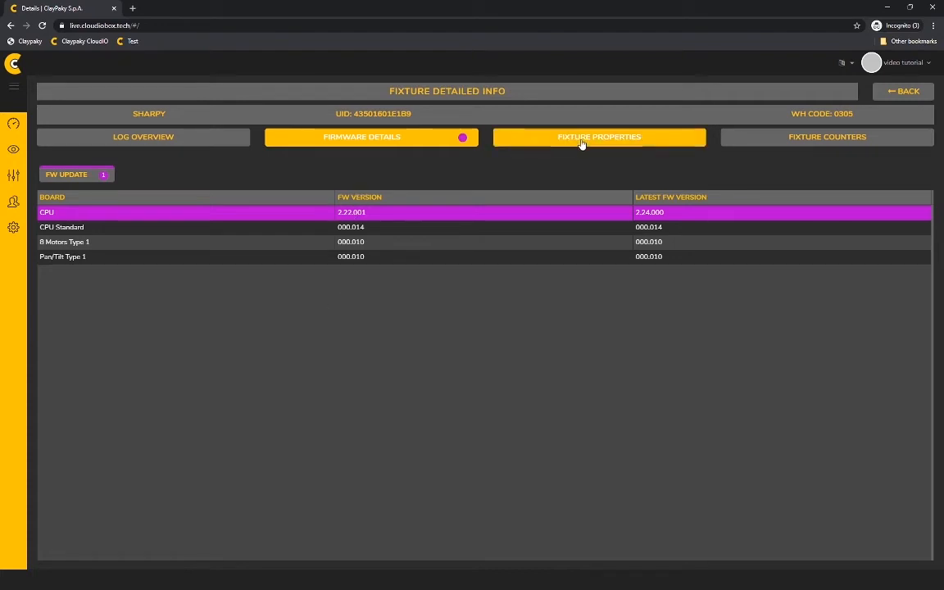
In Fixture Properties, enable the custom lamp threshold and select the Warning hours field.
click(599, 137)
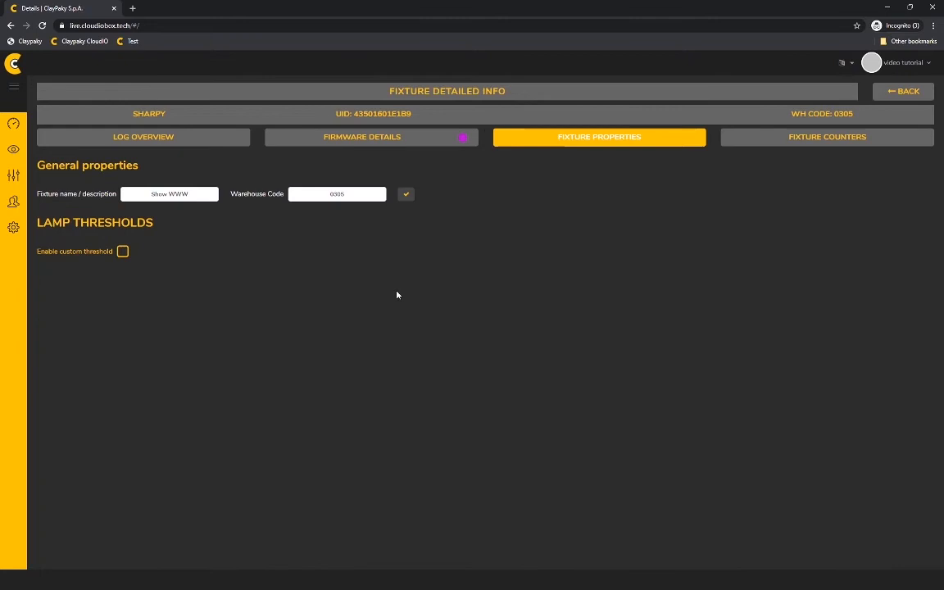
click(170, 194)
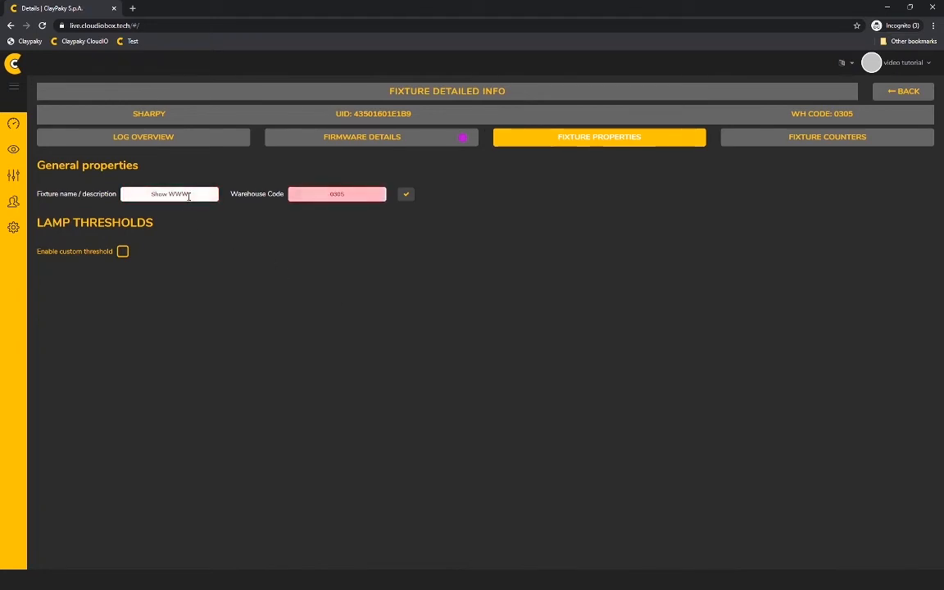
click(122, 251)
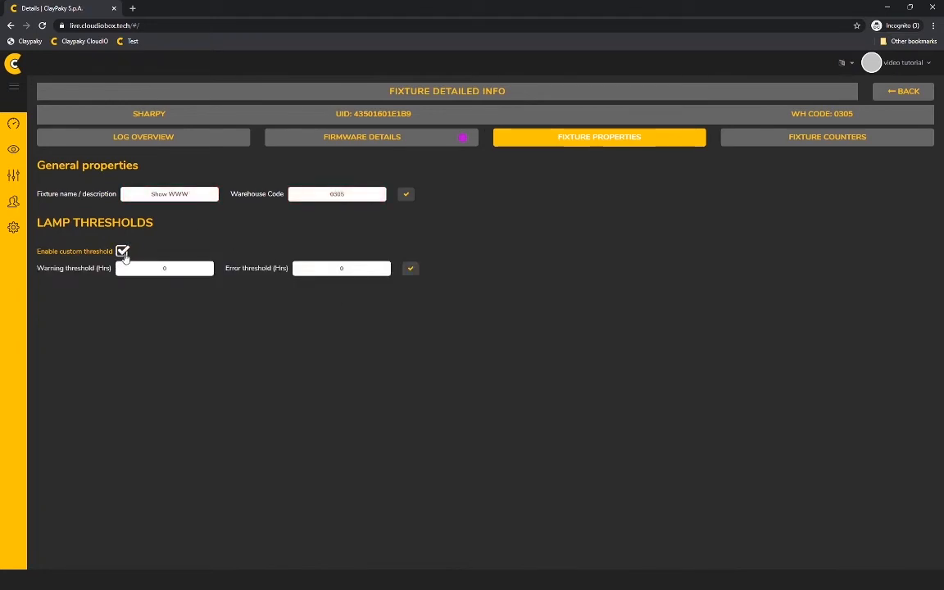
click(123, 251)
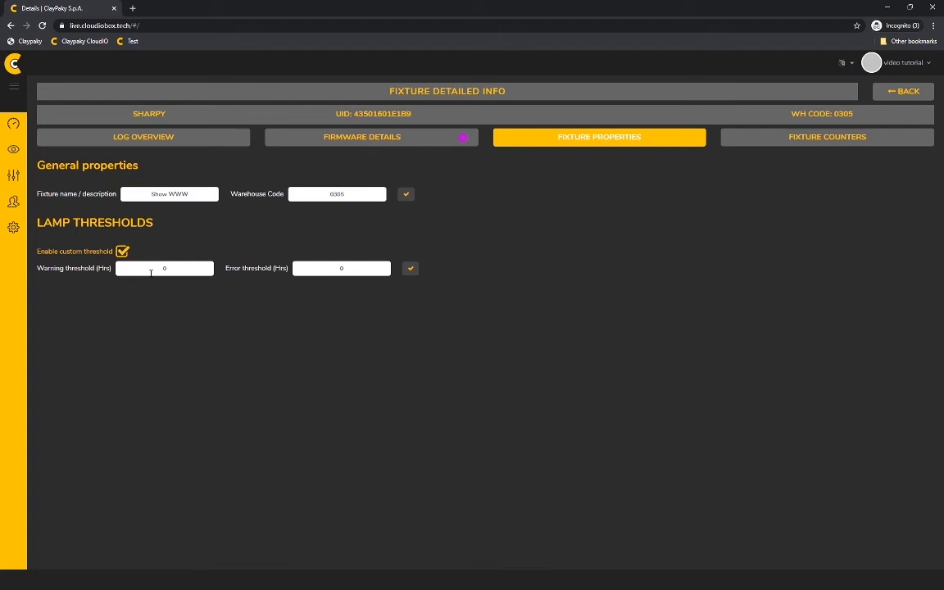